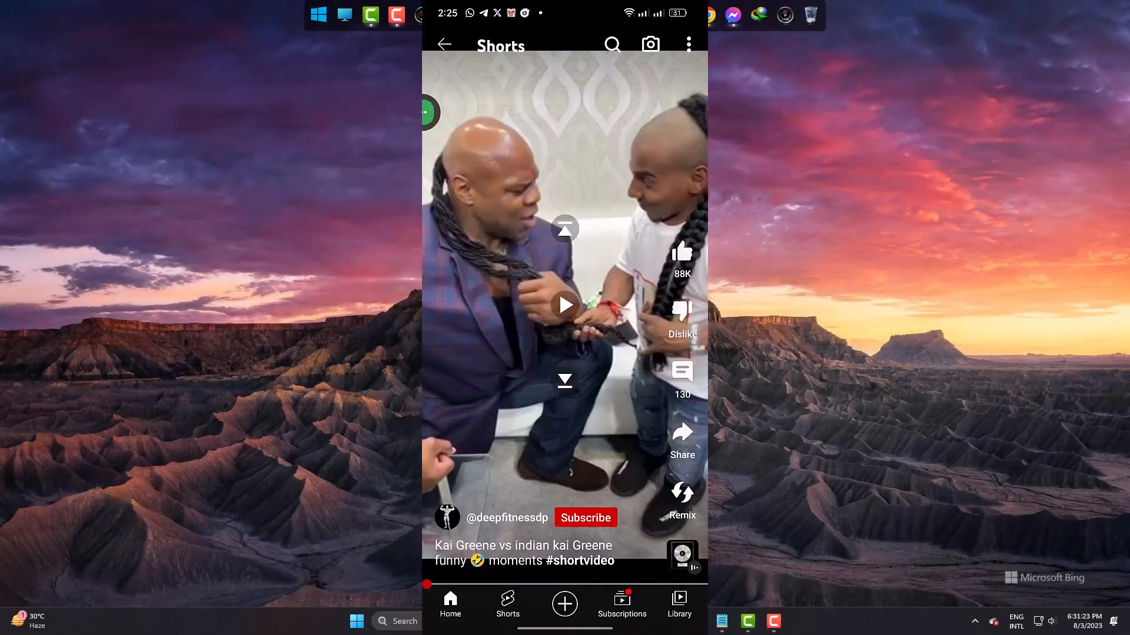
{"action": "scroll", "scroll_direction": "up", "scroll_amount": 3}
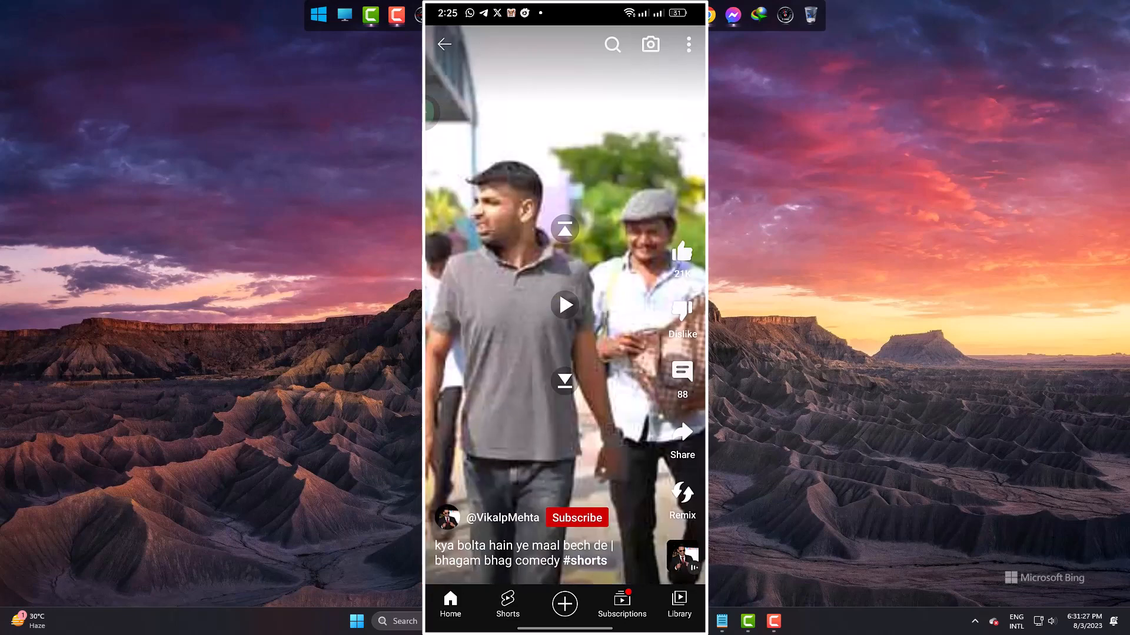
{"action": "scroll", "scroll_direction": "up", "scroll_amount": 3}
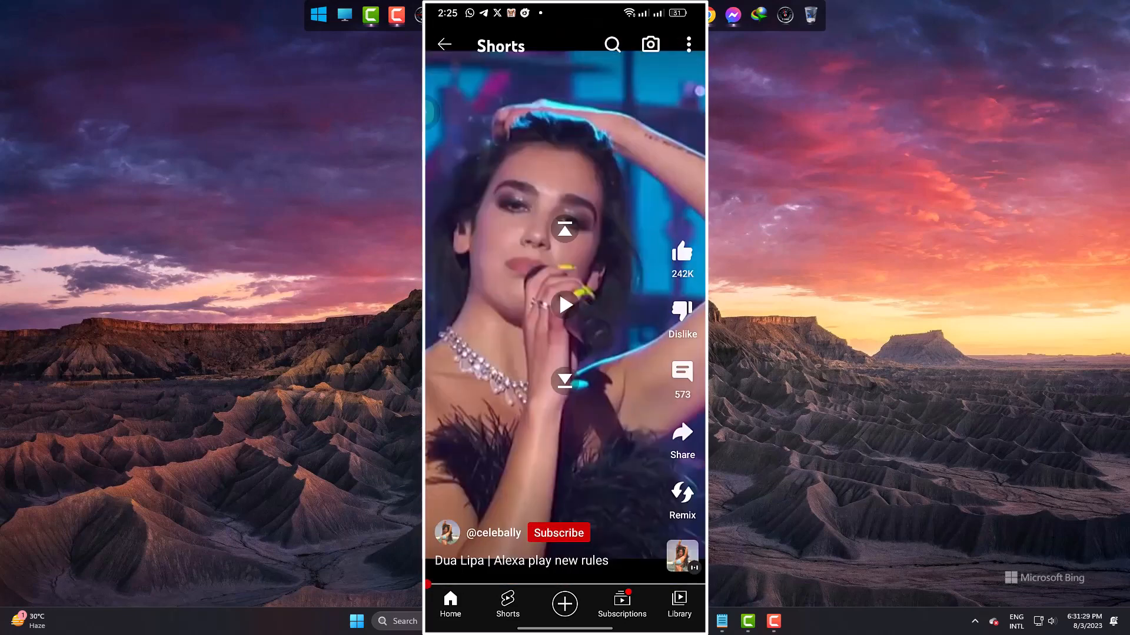
{"action": "scroll", "scroll_direction": "up", "scroll_amount": 3}
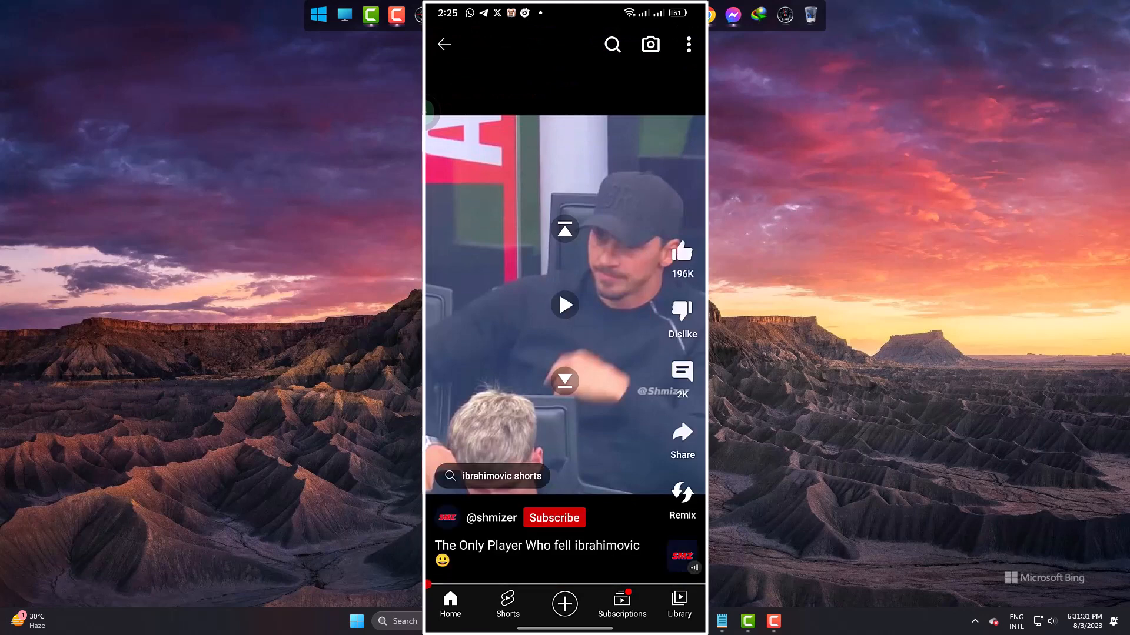
{"action": "left_click", "coordinate": [495, 343]}
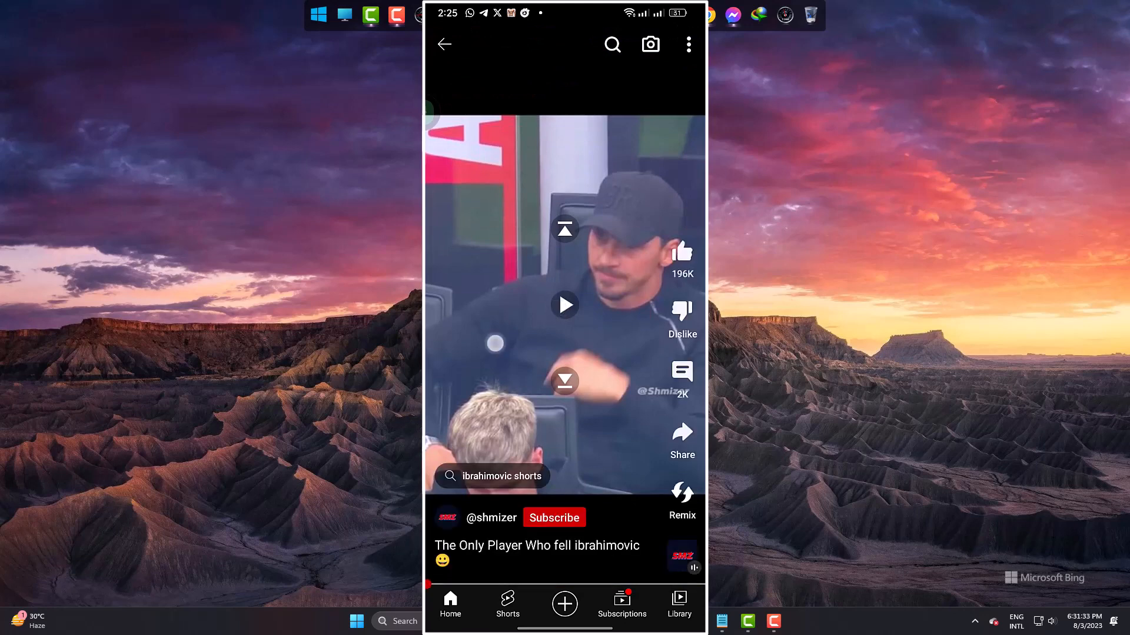
{"action": "scroll", "scroll_direction": "up", "scroll_amount": 3}
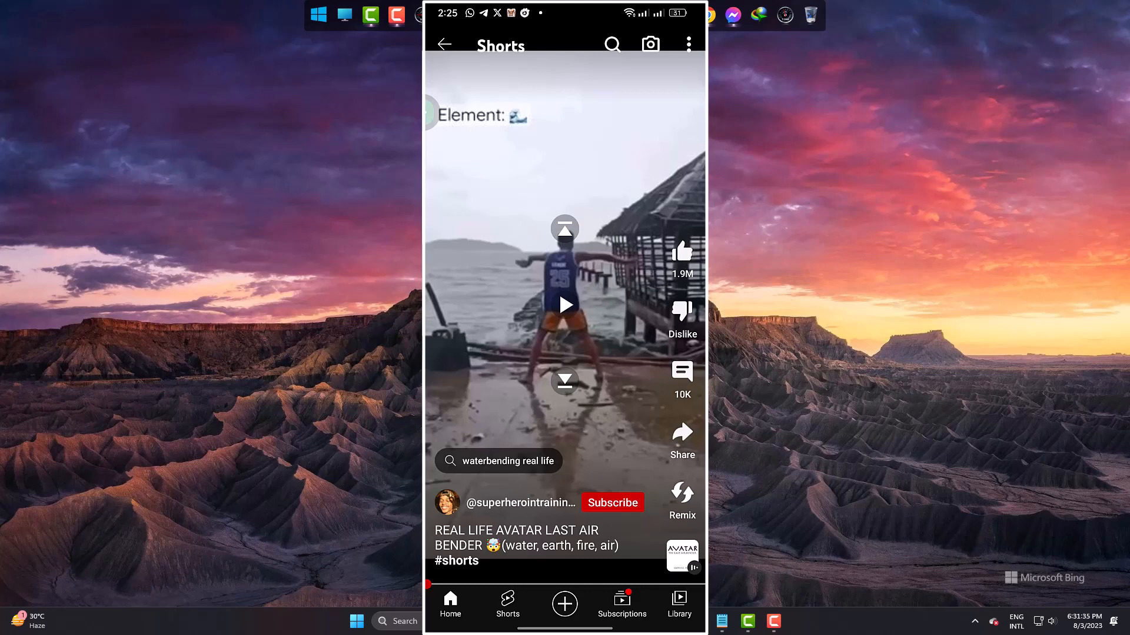
{"action": "scroll", "scroll_direction": "up", "scroll_amount": 3}
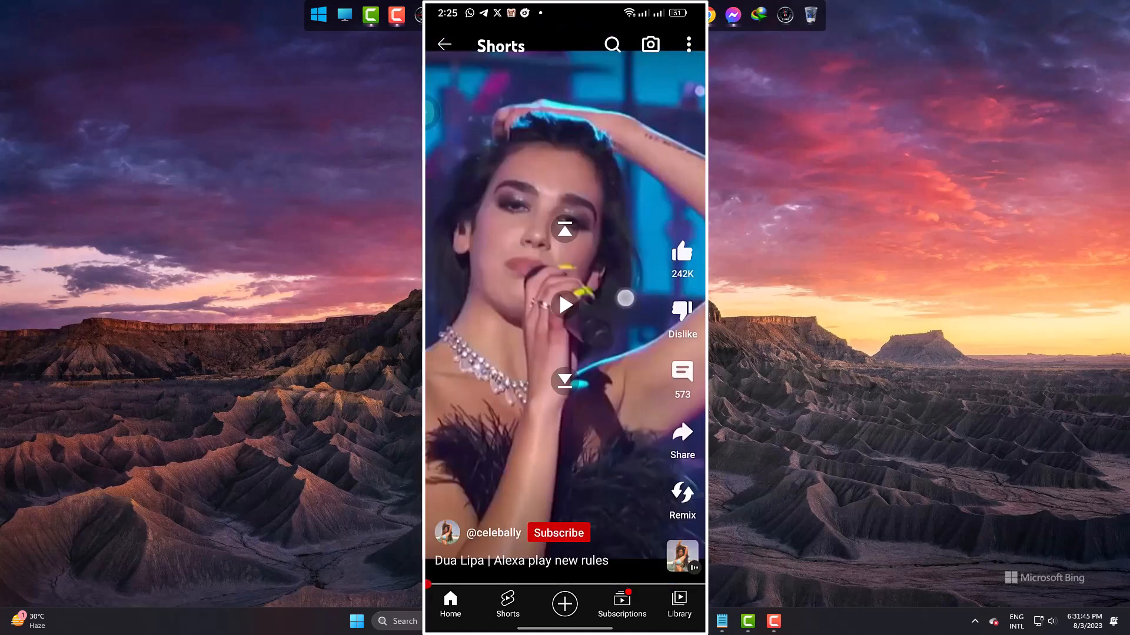
{"action": "scroll", "scroll_direction": "up", "scroll_amount": 3}
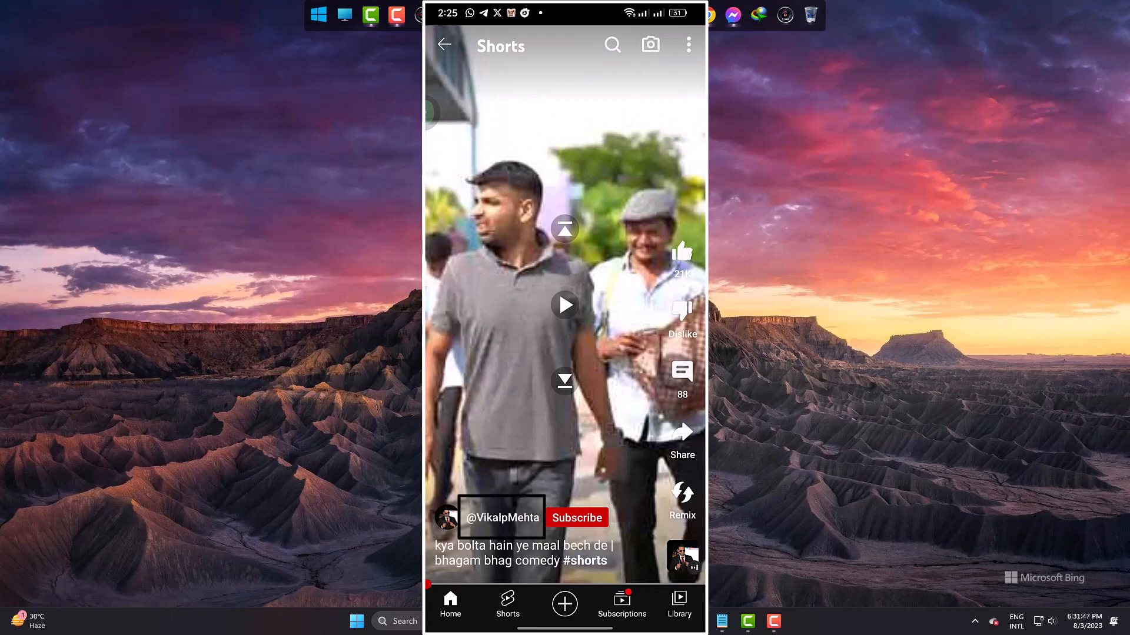
{"action": "left_click", "coordinate": [501, 518]}
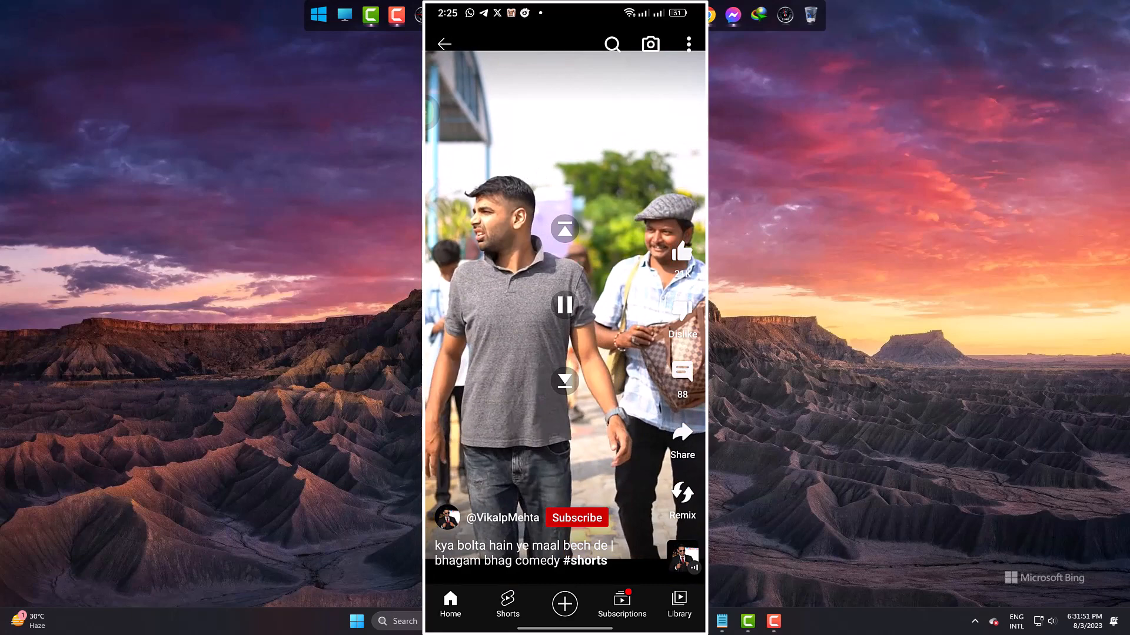
{"action": "scroll", "scroll_direction": "up", "scroll_amount": 3}
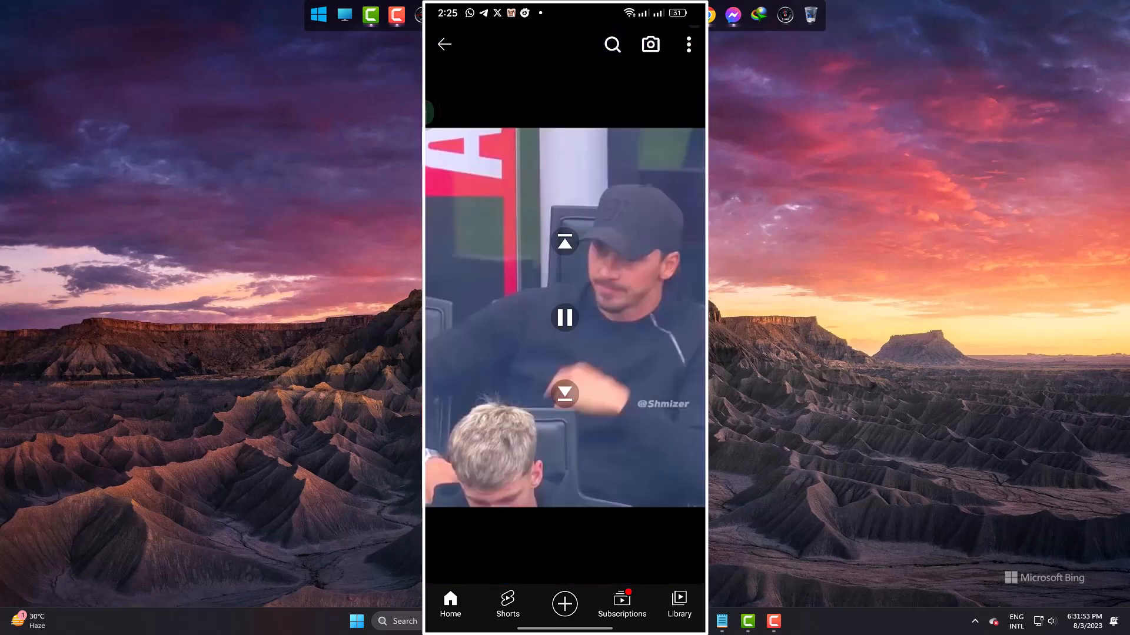
Show the short's caption again and swipe past the waterbending and deadlift prank Shorts
{"action": "left_click", "coordinate": [563, 316]}
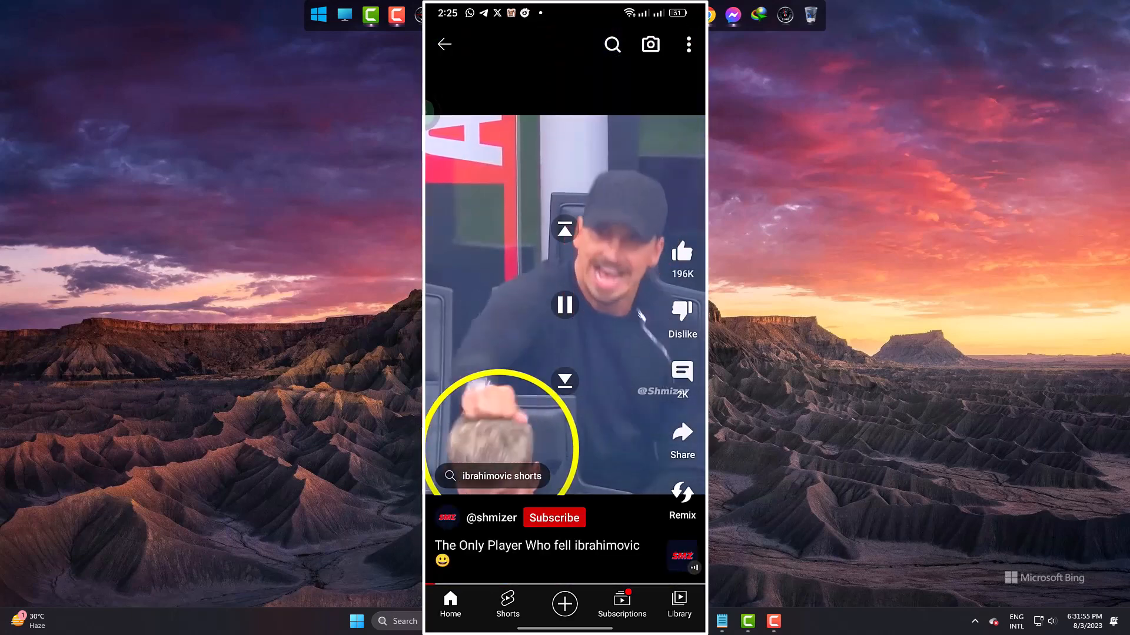
{"action": "scroll", "scroll_direction": "up", "scroll_amount": 3}
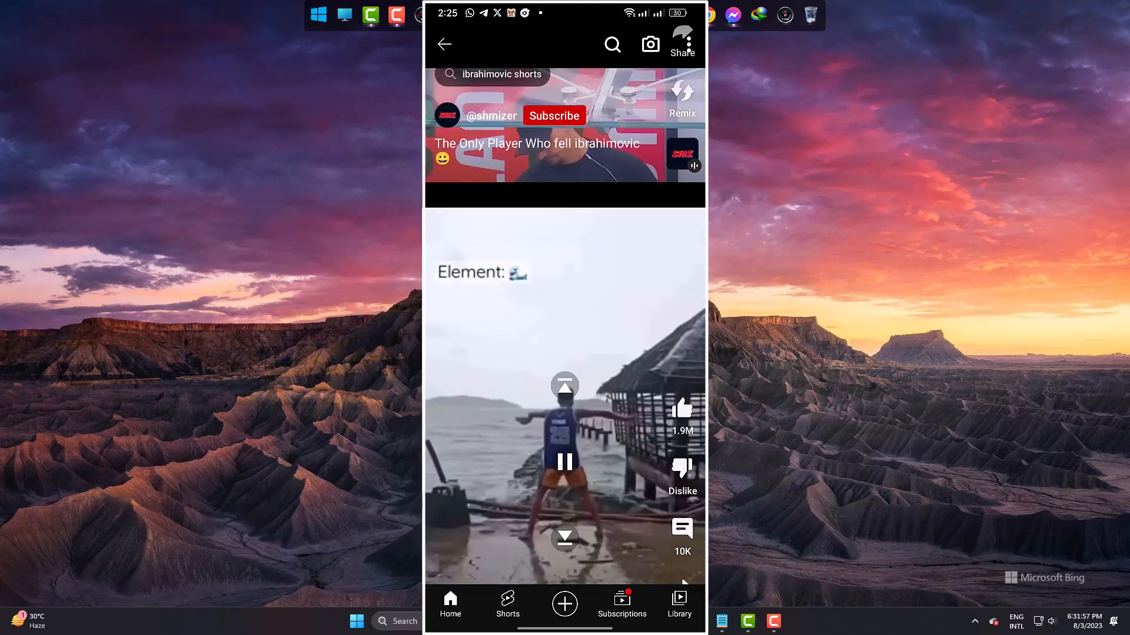
{"action": "scroll", "scroll_direction": "up", "scroll_amount": 3}
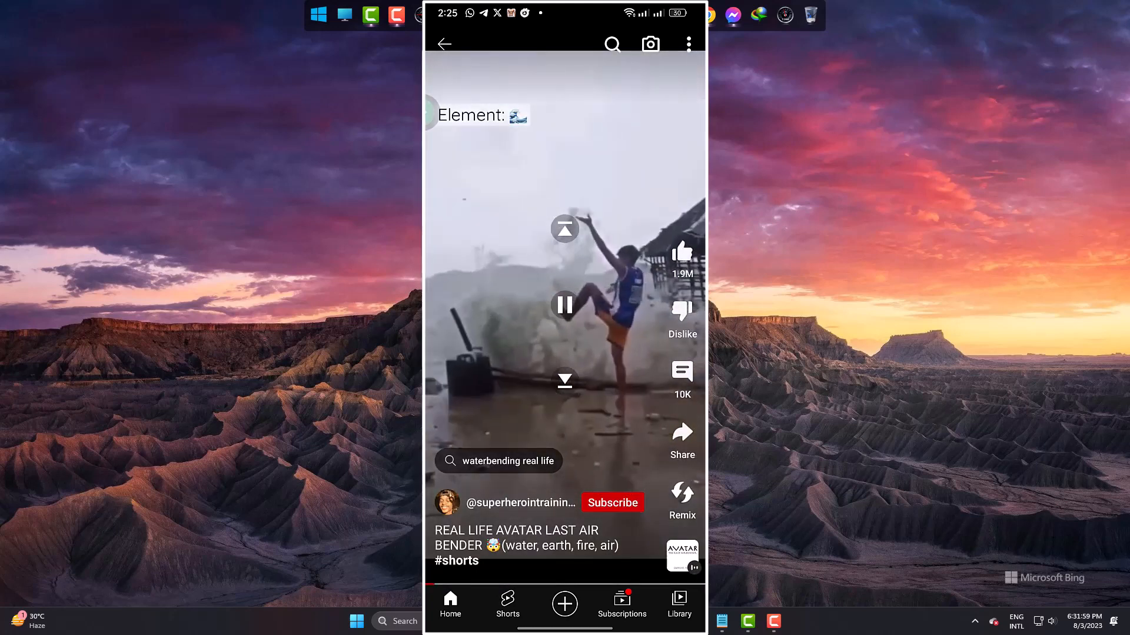
{"action": "scroll", "scroll_direction": "up", "scroll_amount": 3}
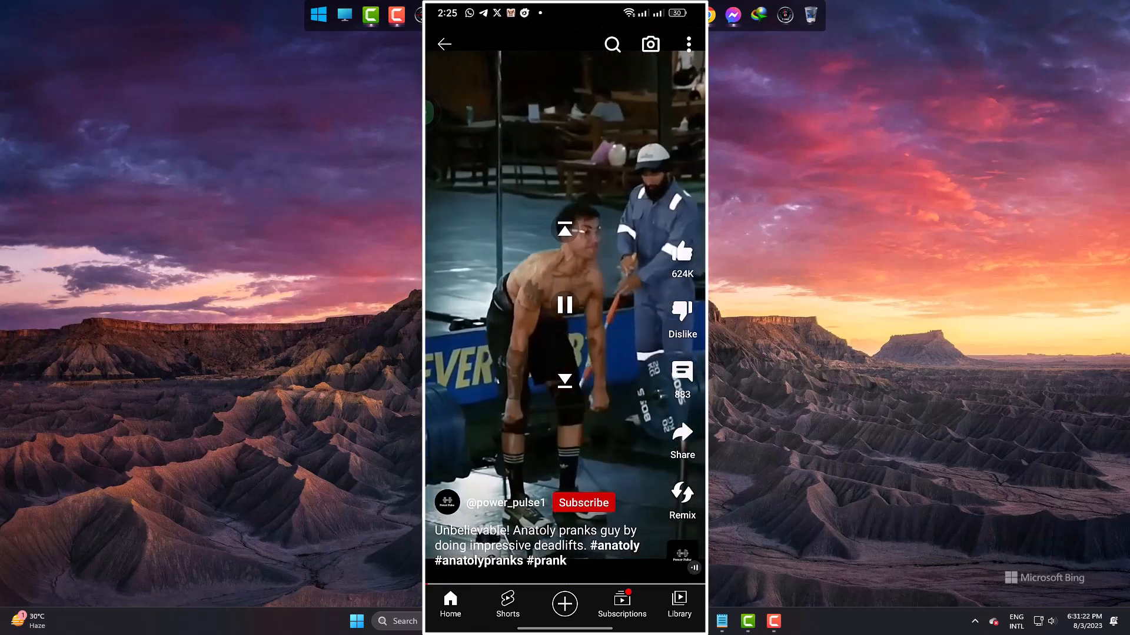
Pause the Anatoly deadlift short and exit YouTube to the phone home screen
{"action": "left_click", "coordinate": [563, 304]}
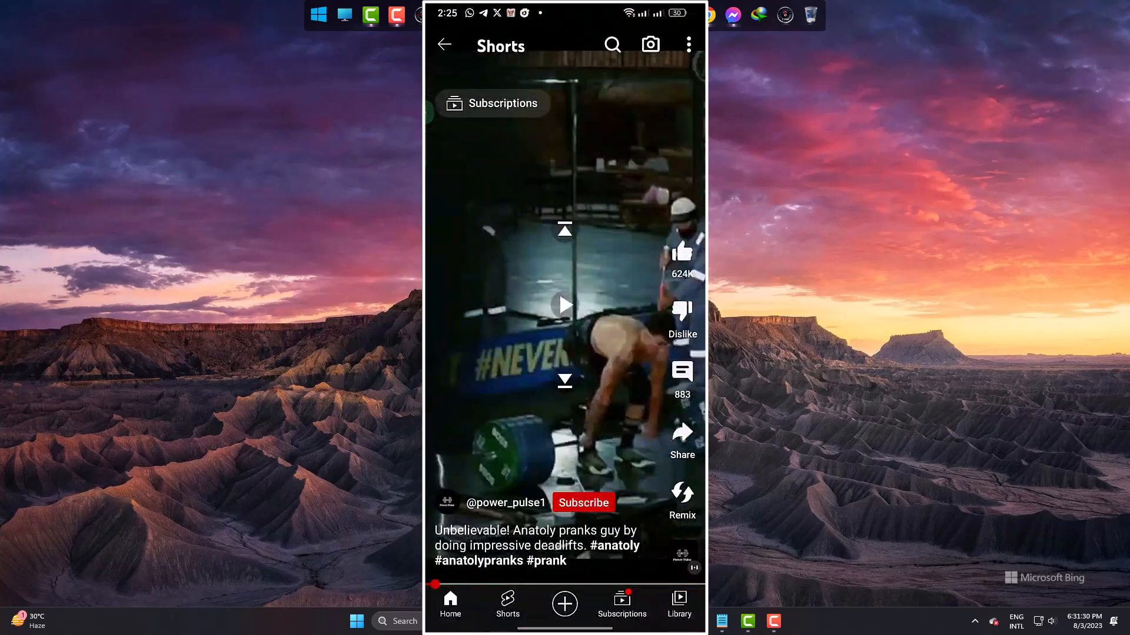
{"action": "left_click", "coordinate": [445, 45]}
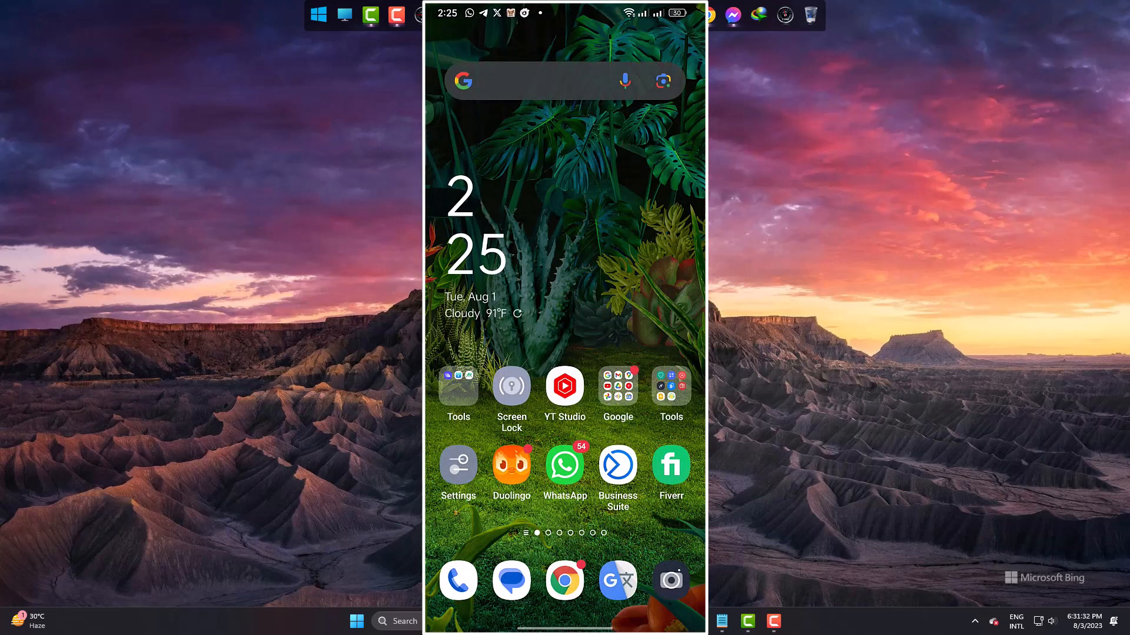